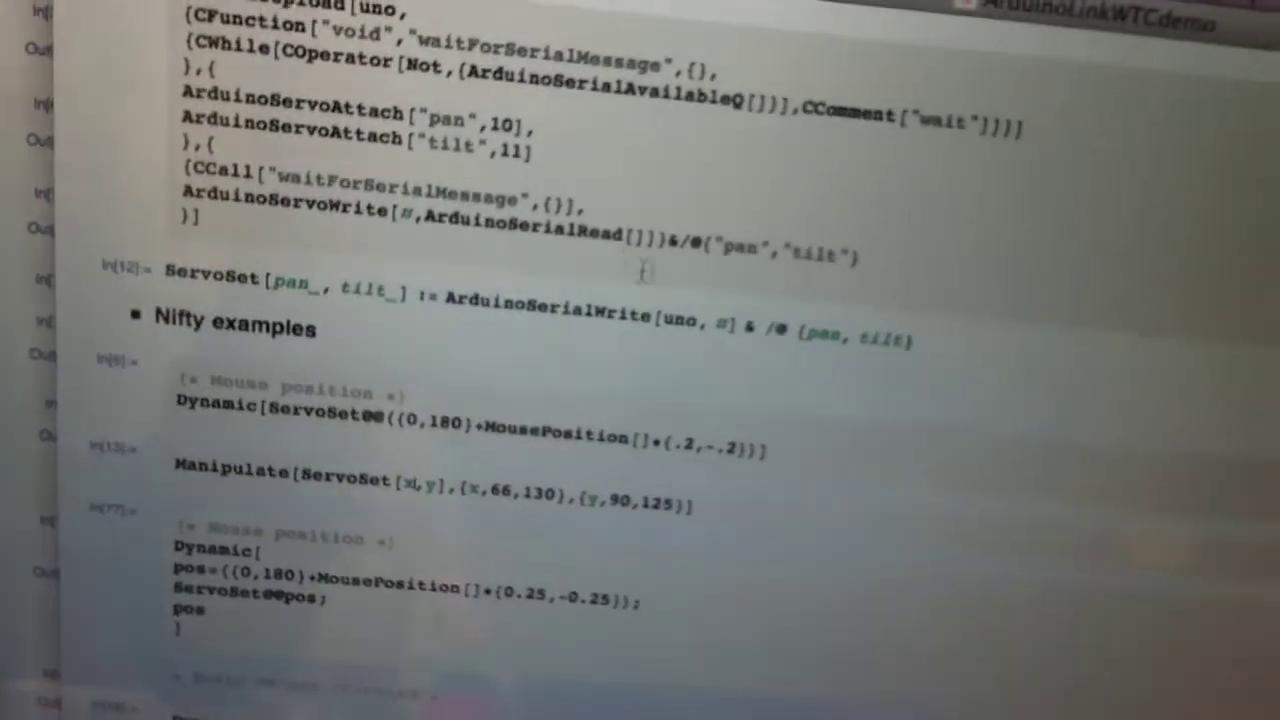
pyautogui.scroll(-3)
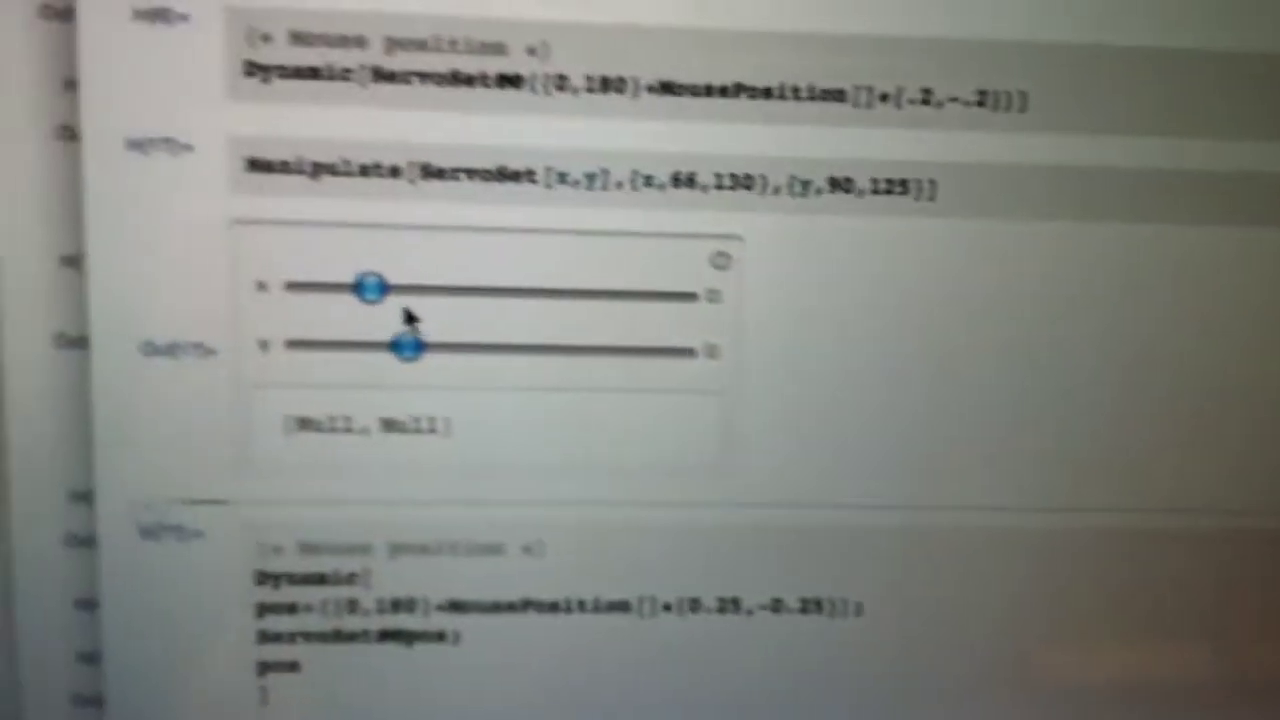
pyautogui.scroll(-3)
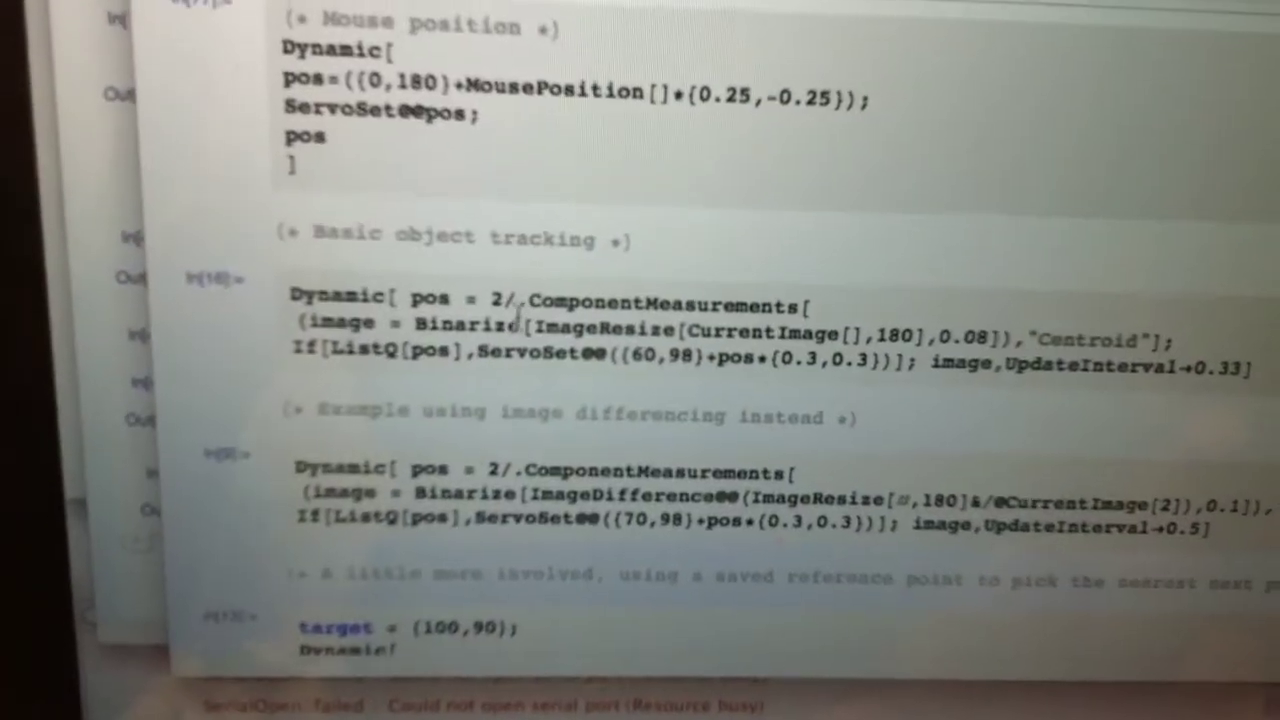